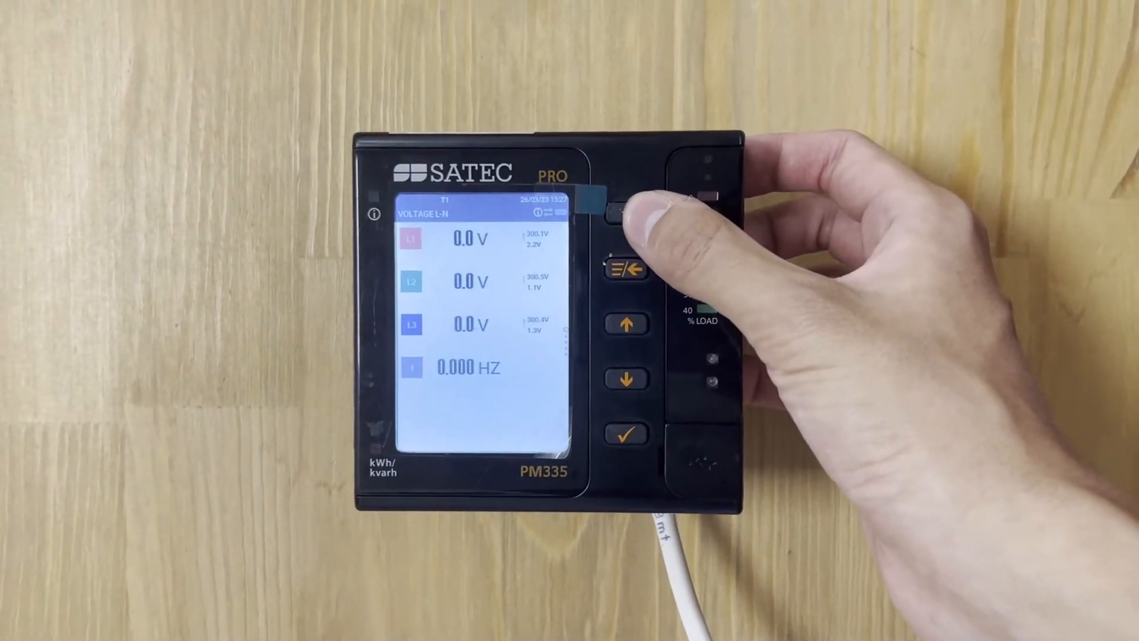
Step: Move from the Voltage L-N screen to the PQ menu listing RT Waveform, Harmonics, Phasor and Trend
left_click(611, 270)
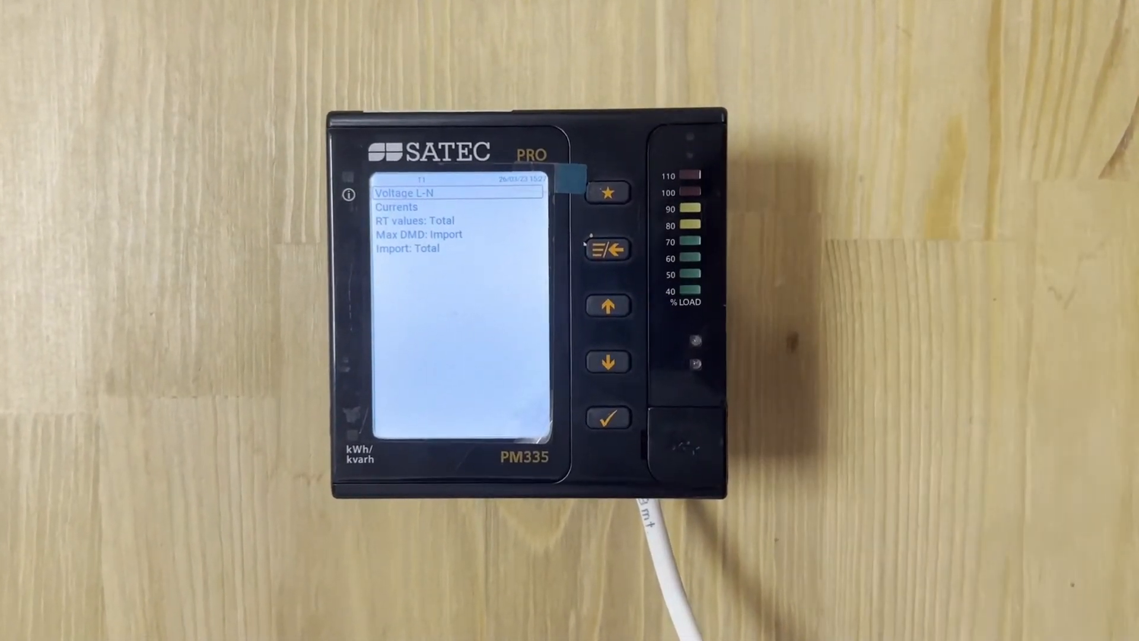
left_click(606, 258)
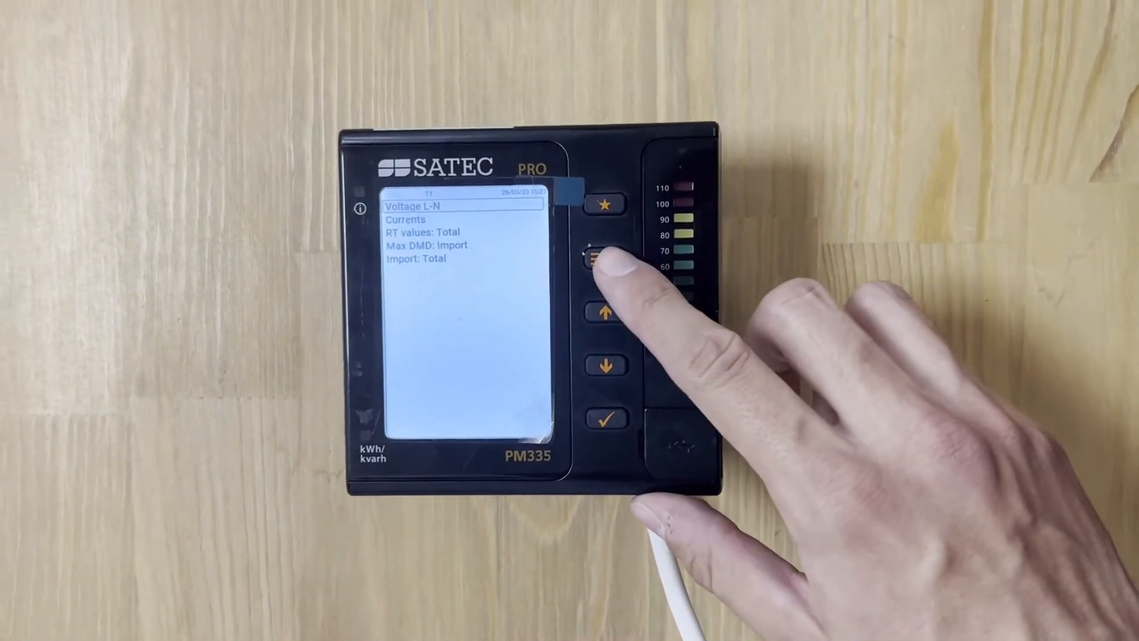
left_click(599, 258)
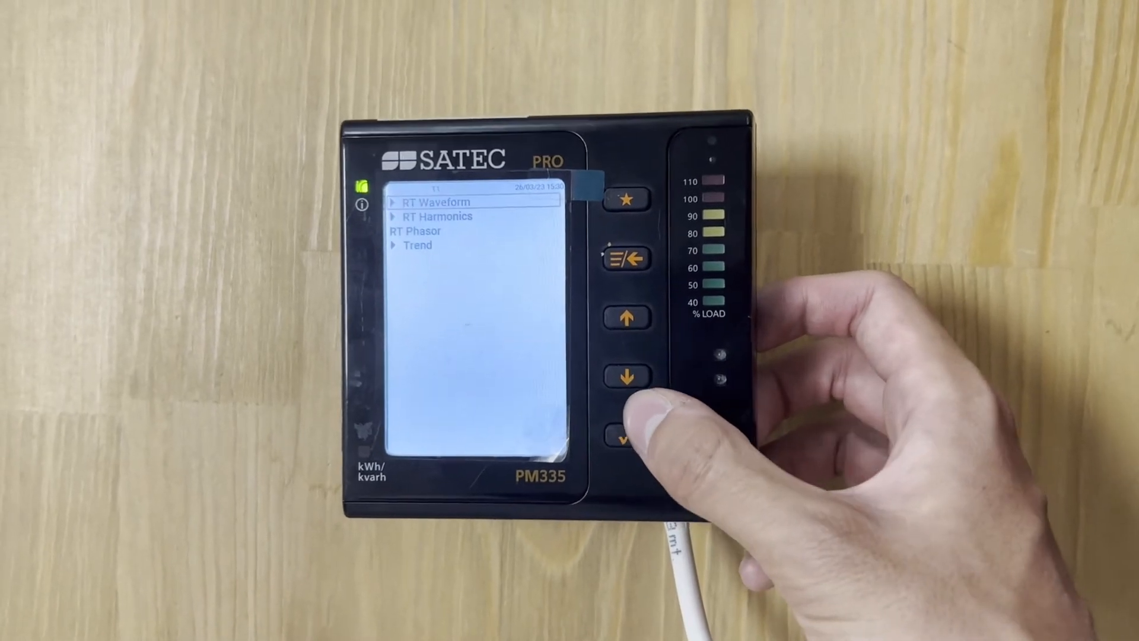
Step: View Alarms/Event Log and Diagnostics under Logs/Diag, then return to the main menu
left_click(626, 437)
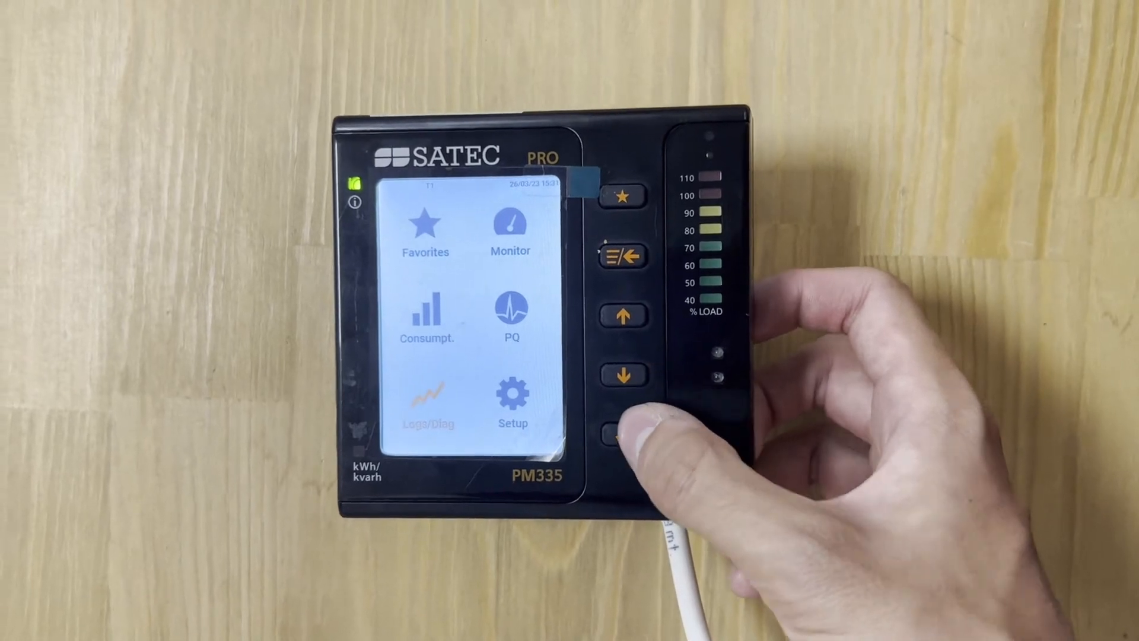
left_click(618, 434)
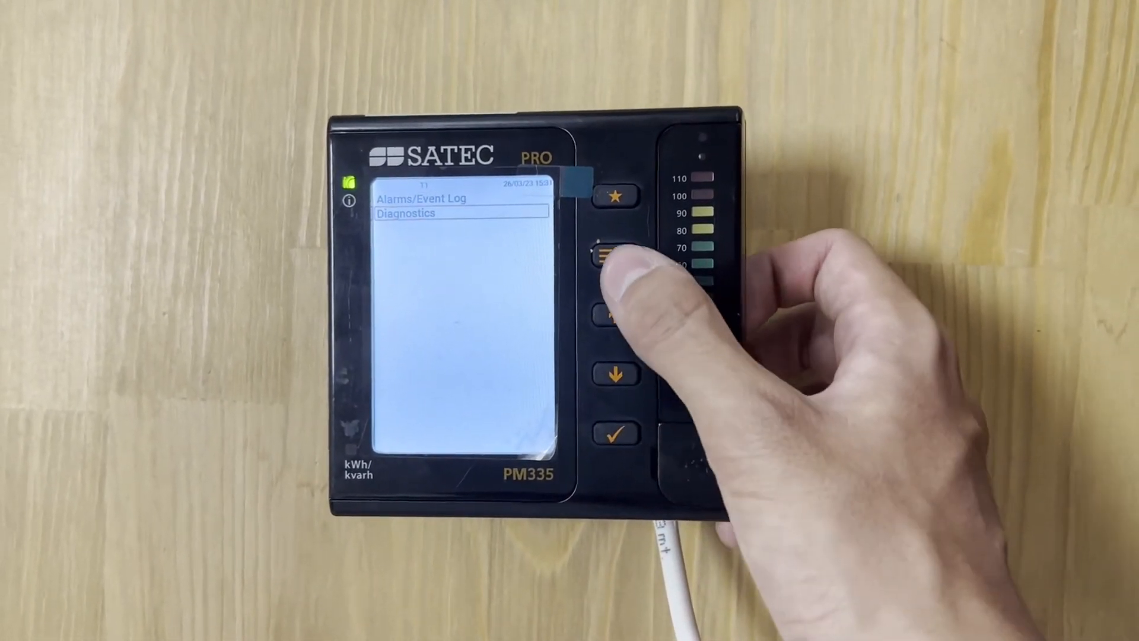
left_click(617, 249)
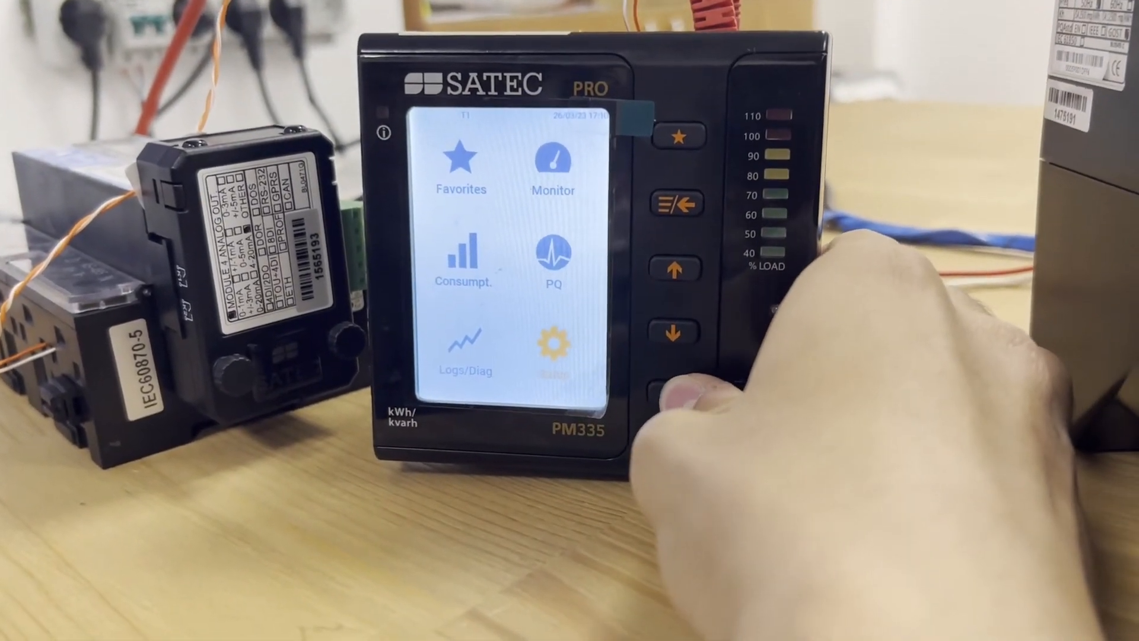
Step: Under Setup > Communication Setup, view Network 2's IP 192.168.1.90 with DHCP off, then back out
left_click(550, 342)
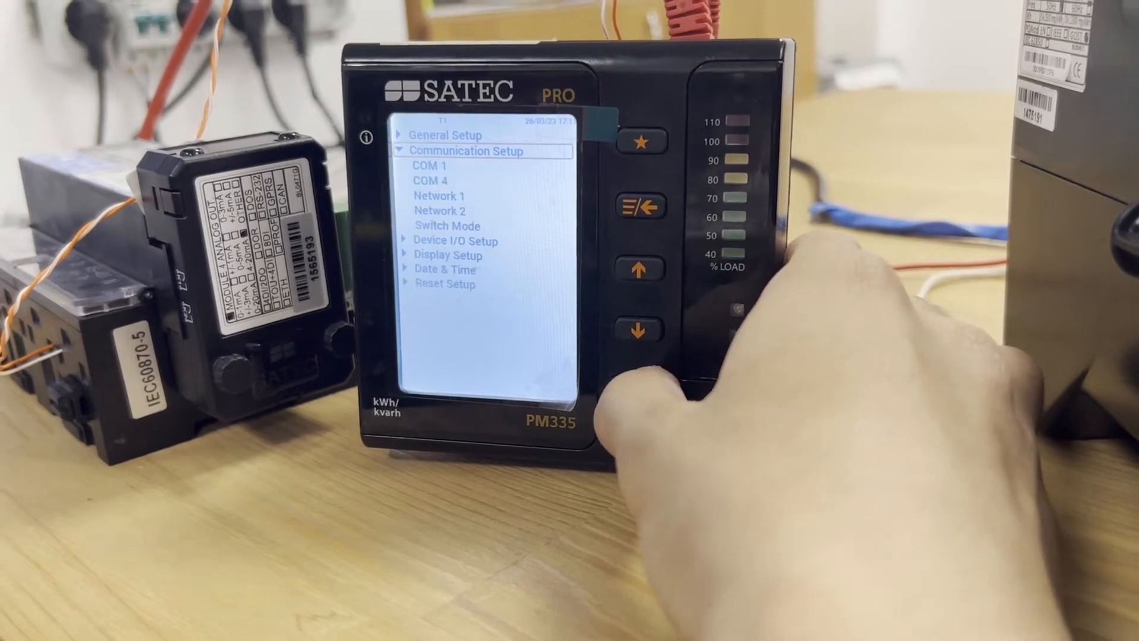
left_click(637, 331)
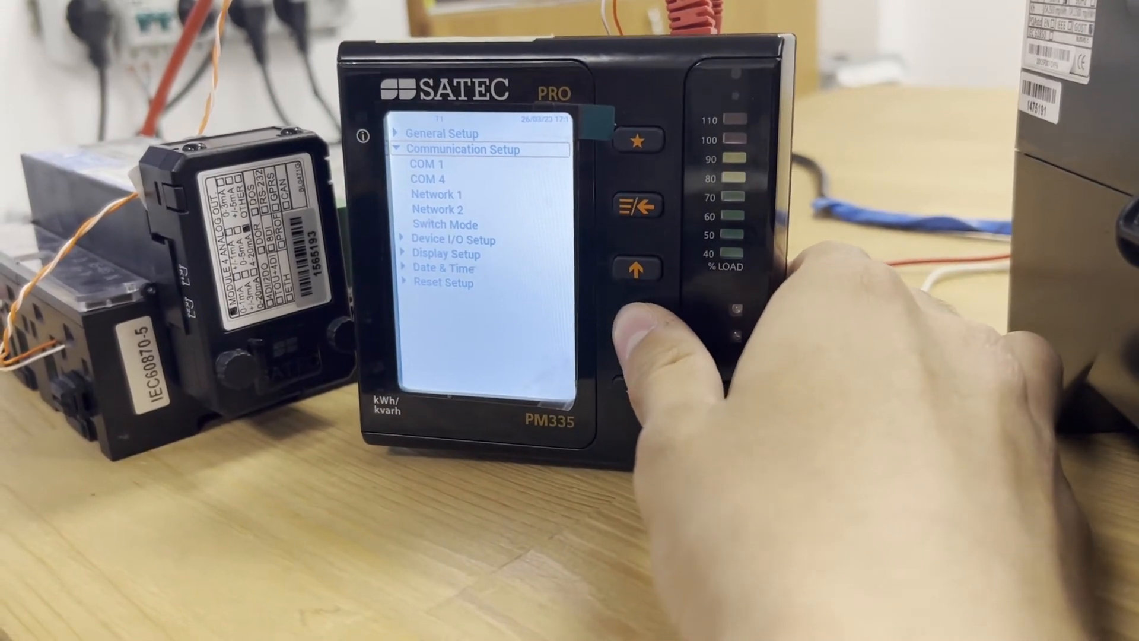
left_click(634, 332)
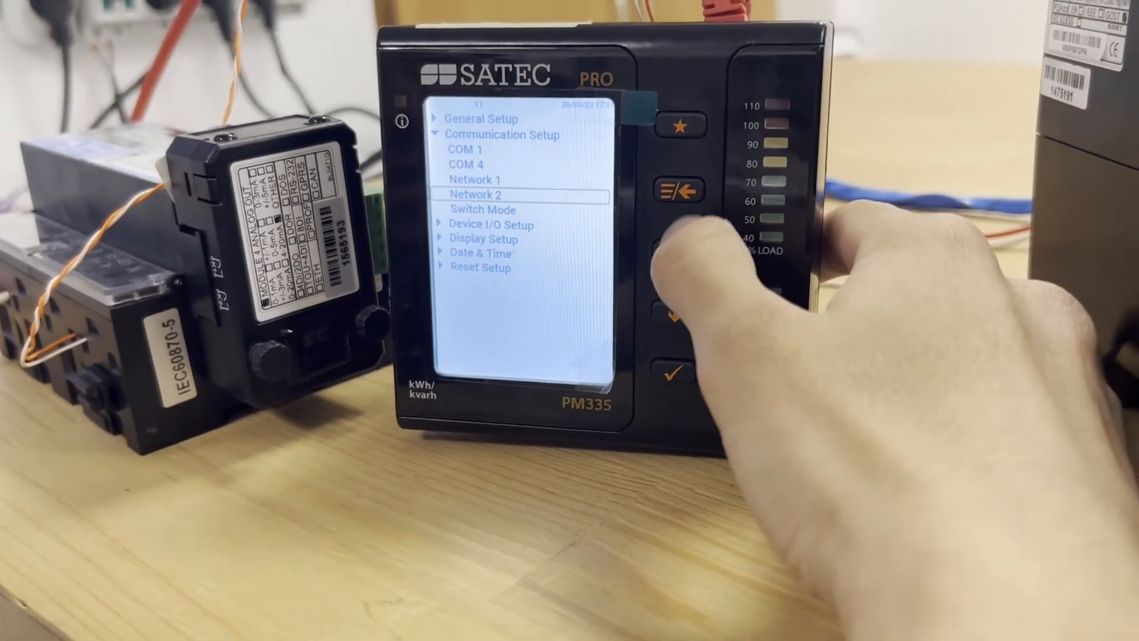
left_click(674, 190)
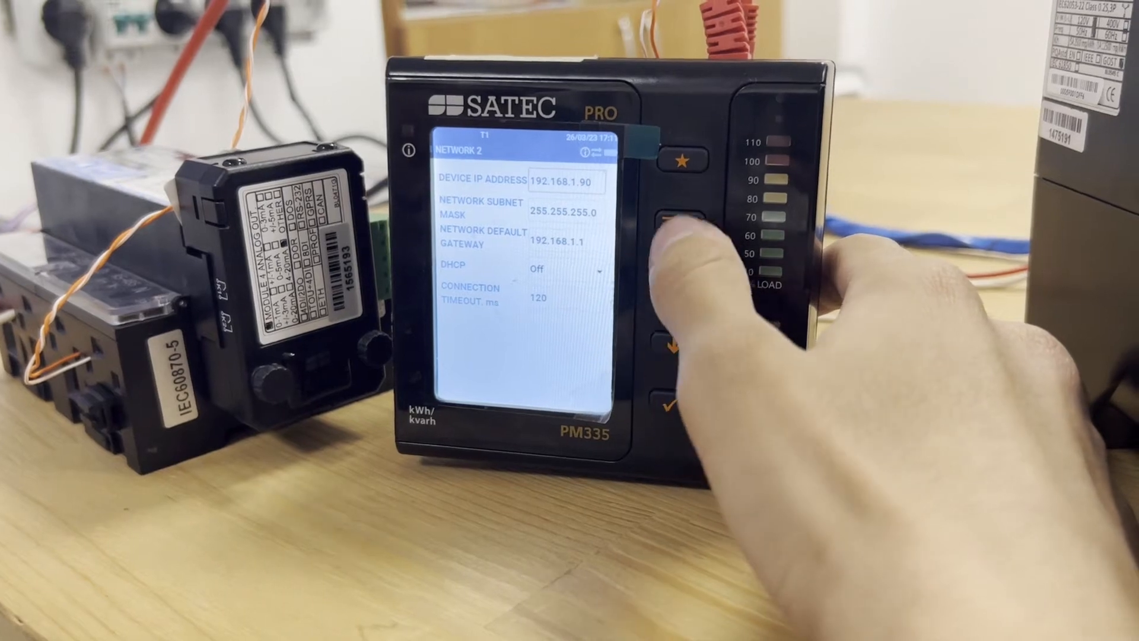
left_click(675, 224)
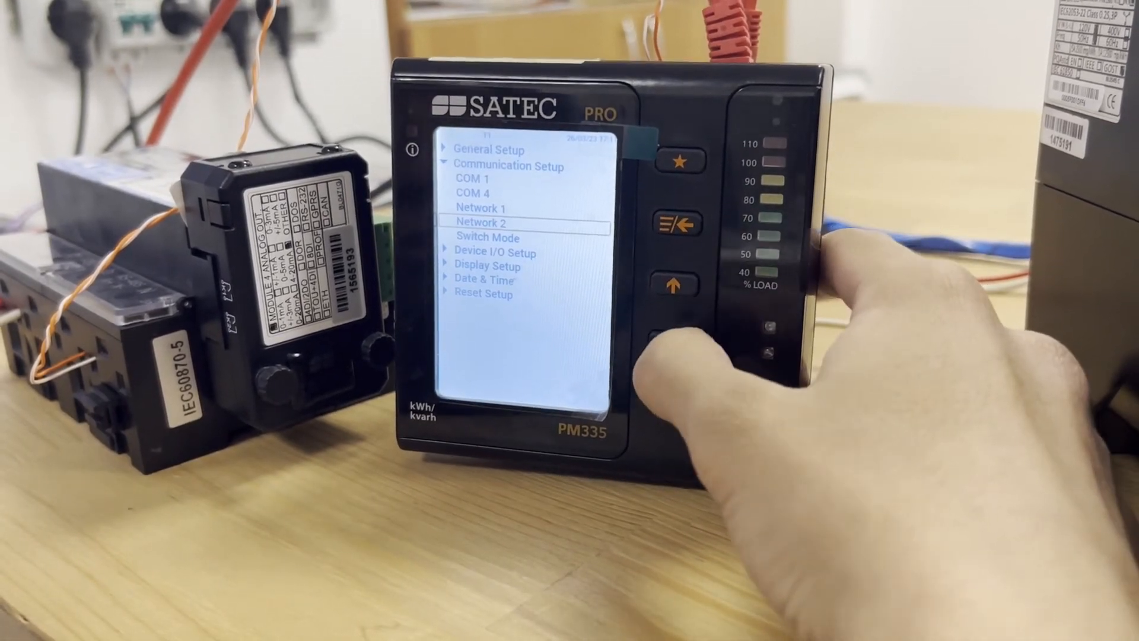
left_click(672, 224)
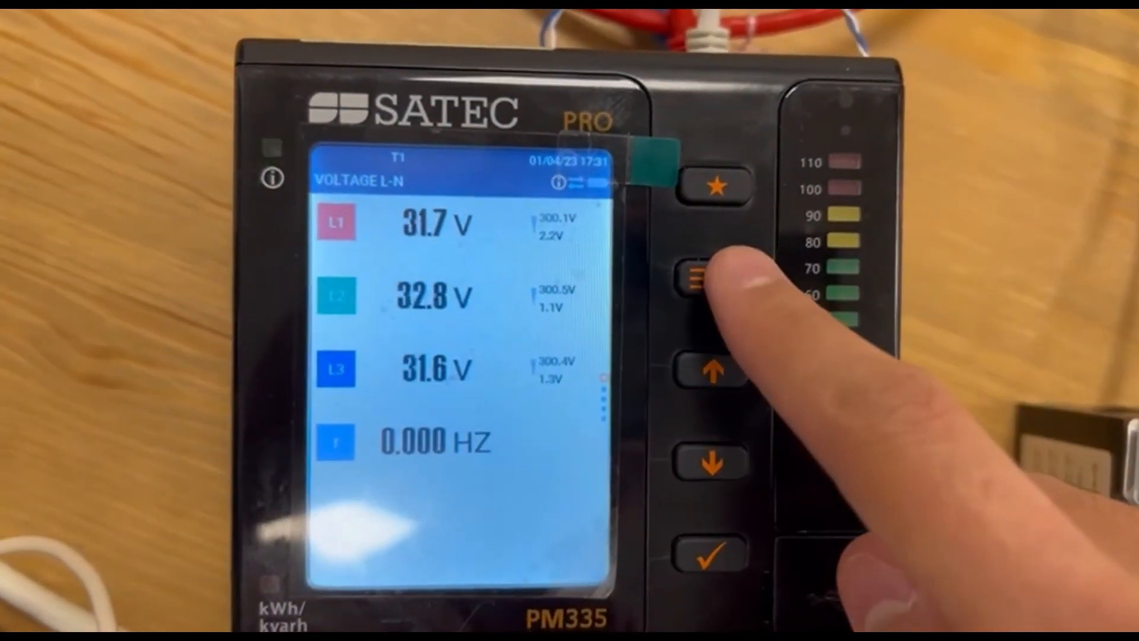
Step: Back out to the meter's main menu and enter the PQ section
left_click(709, 276)
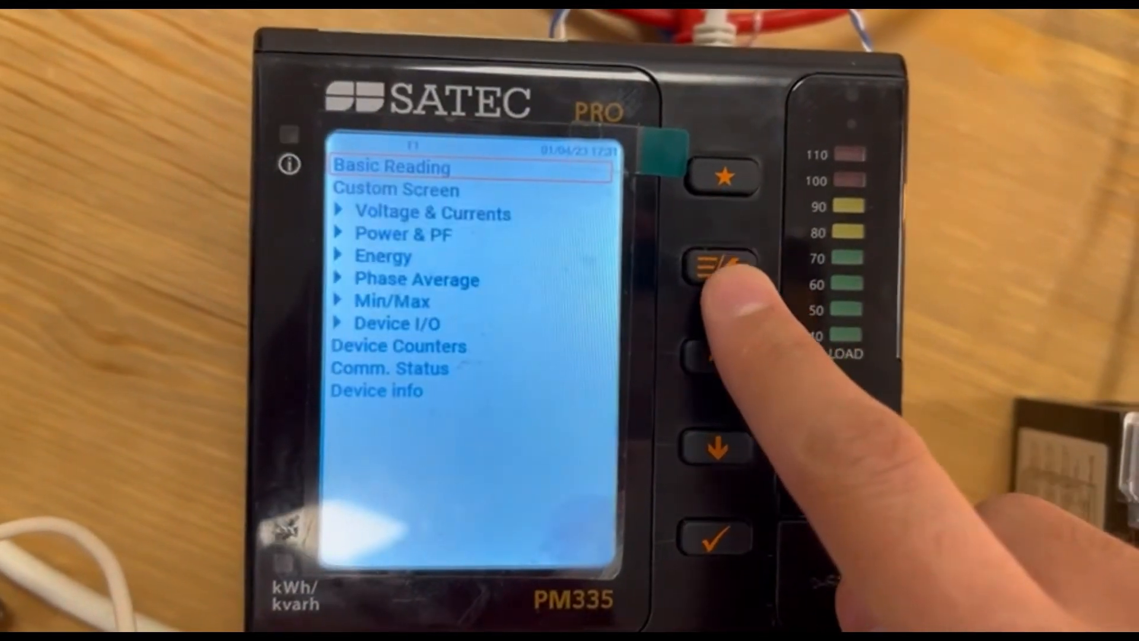
left_click(723, 282)
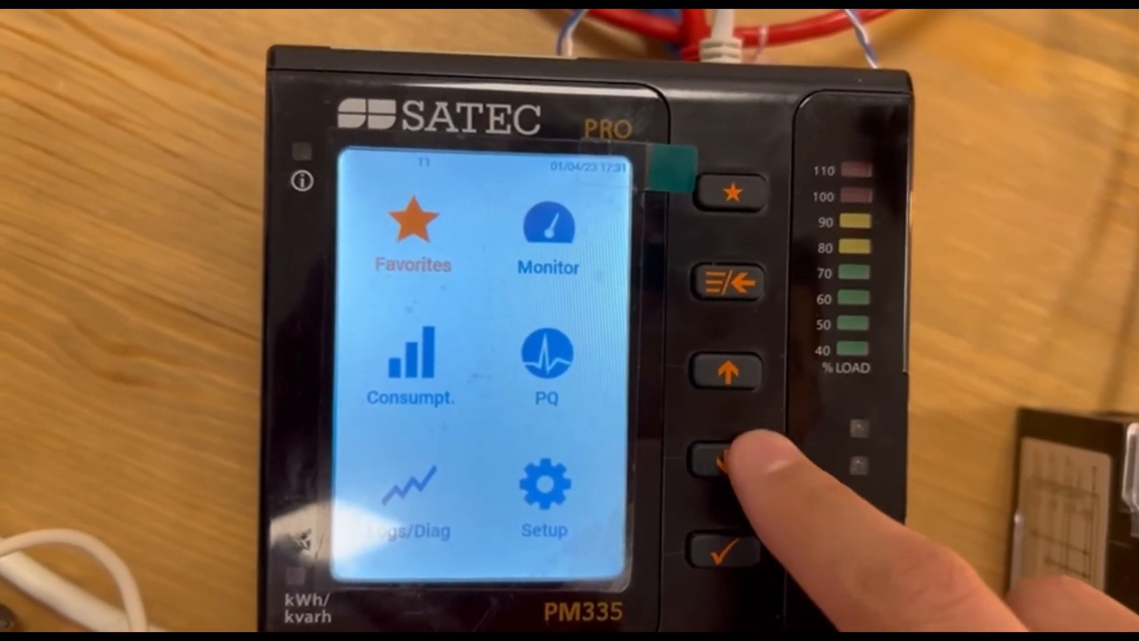
left_click(719, 451)
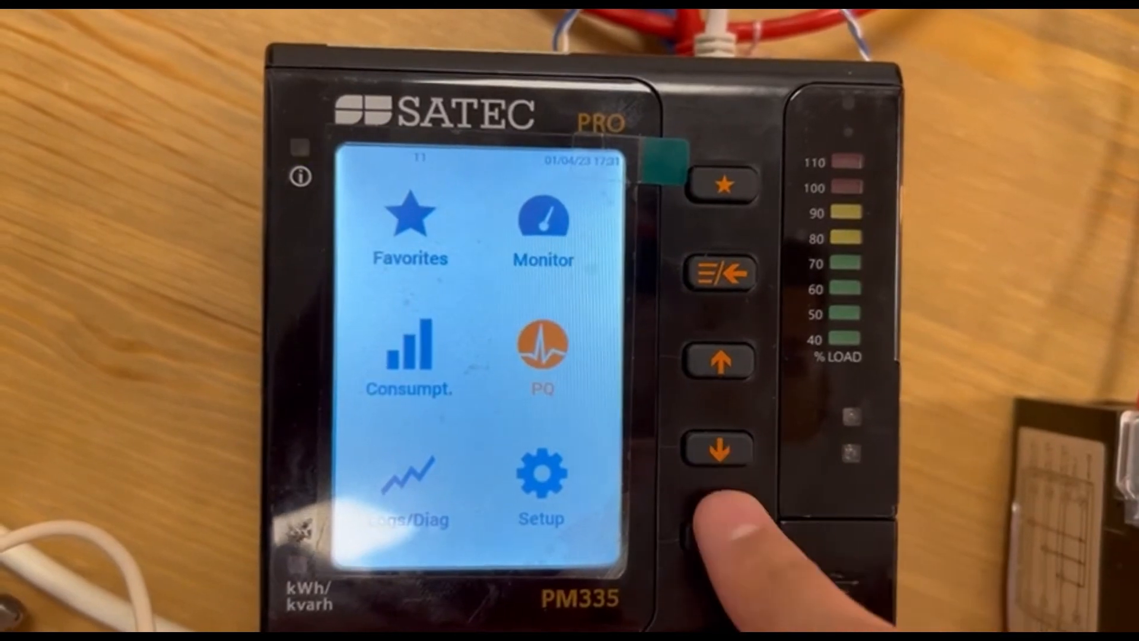
left_click(720, 363)
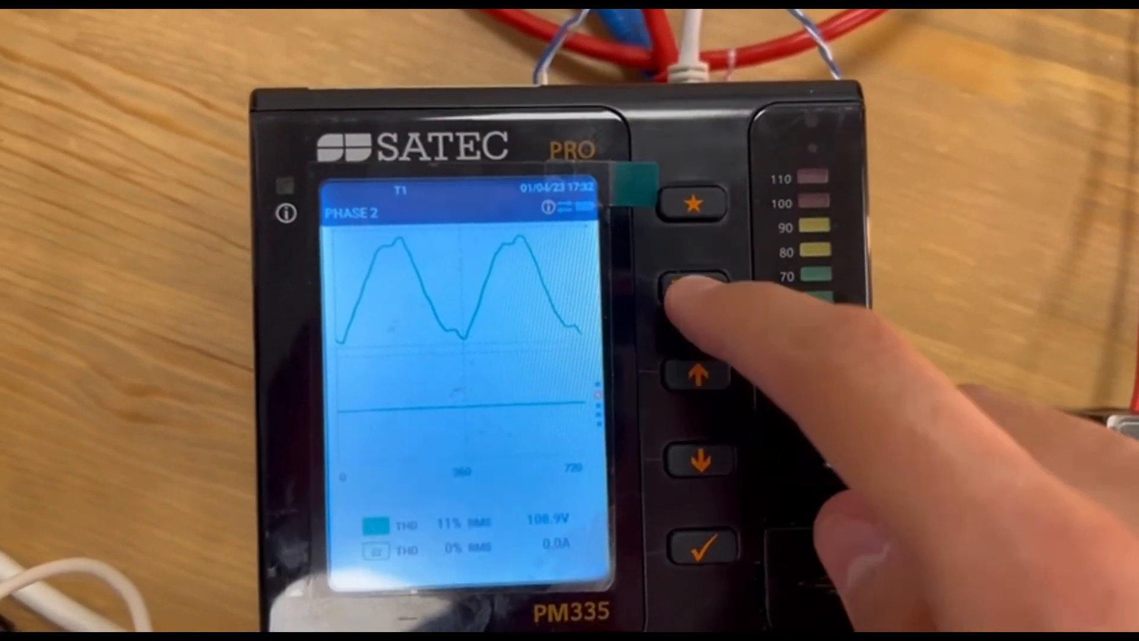
Step: Leave the Phase 2 waveform screen showing THD 11% and RMS about 108.9 V
left_click(693, 279)
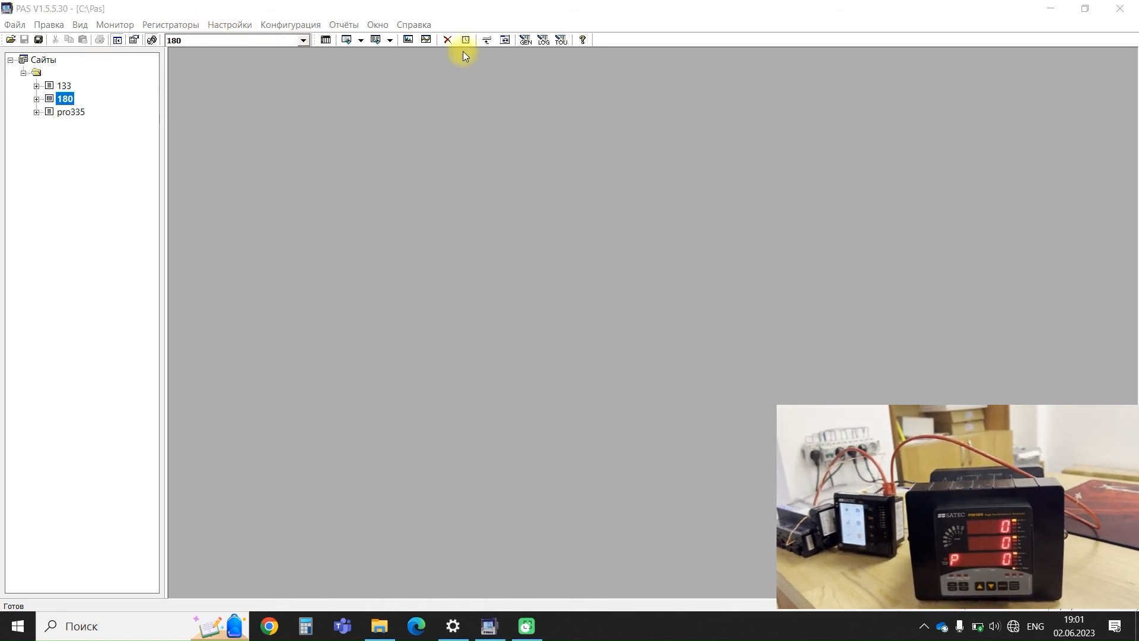
Step: Read site 180's meter clock from the Real-Time Clock dialog, showing 19:03:20 on 06/02/23
left_click(465, 40)
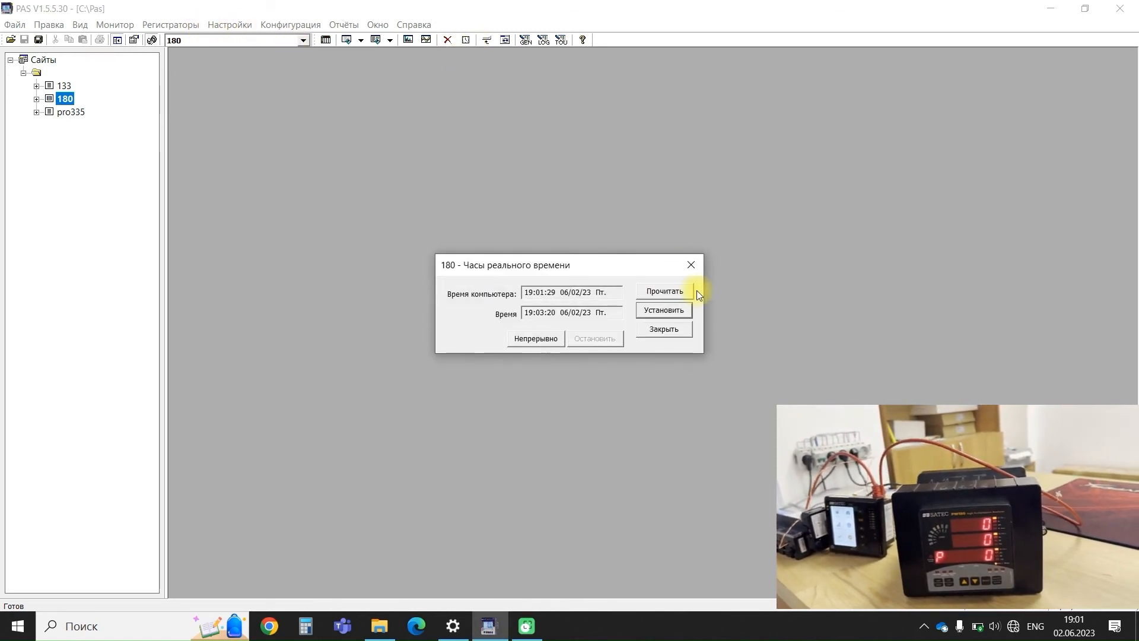
left_click(663, 328)
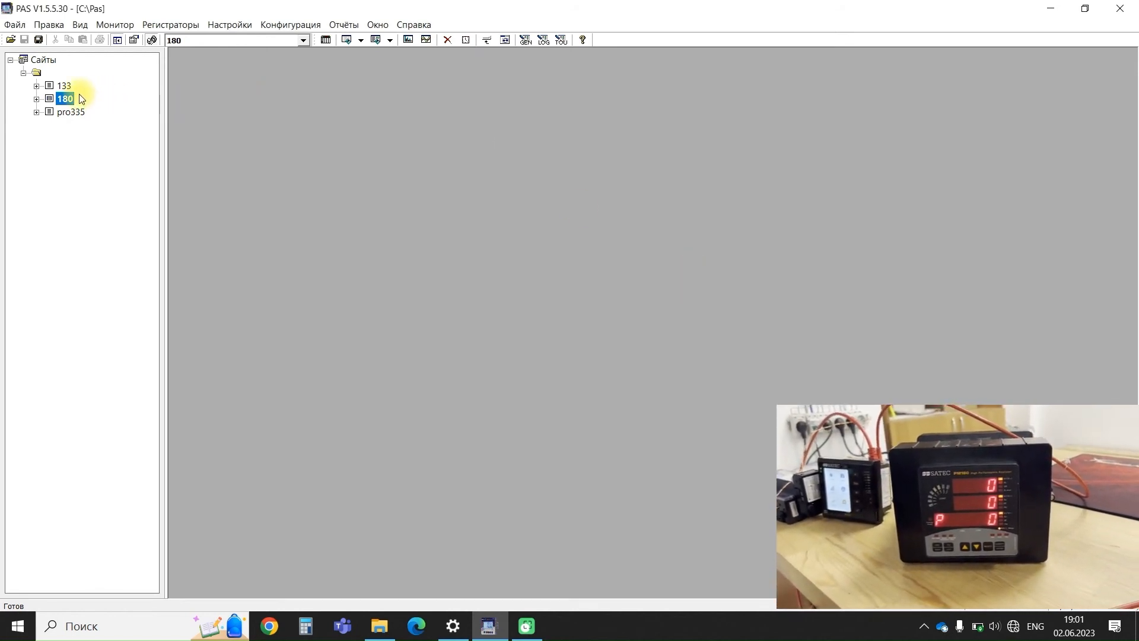
left_click(64, 85)
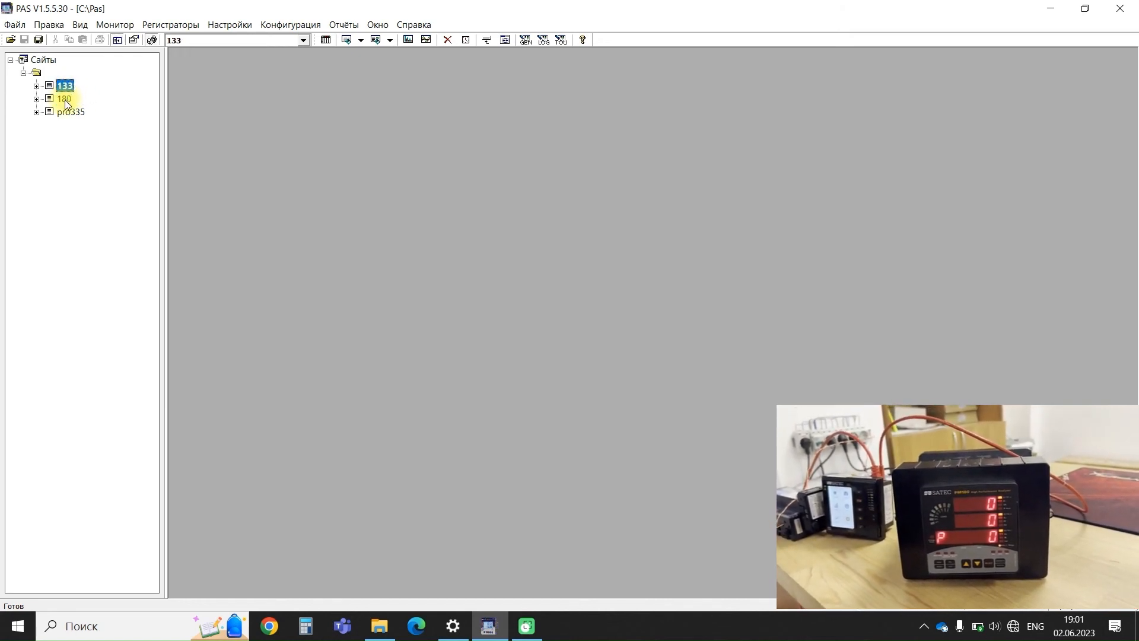
left_click(291, 24)
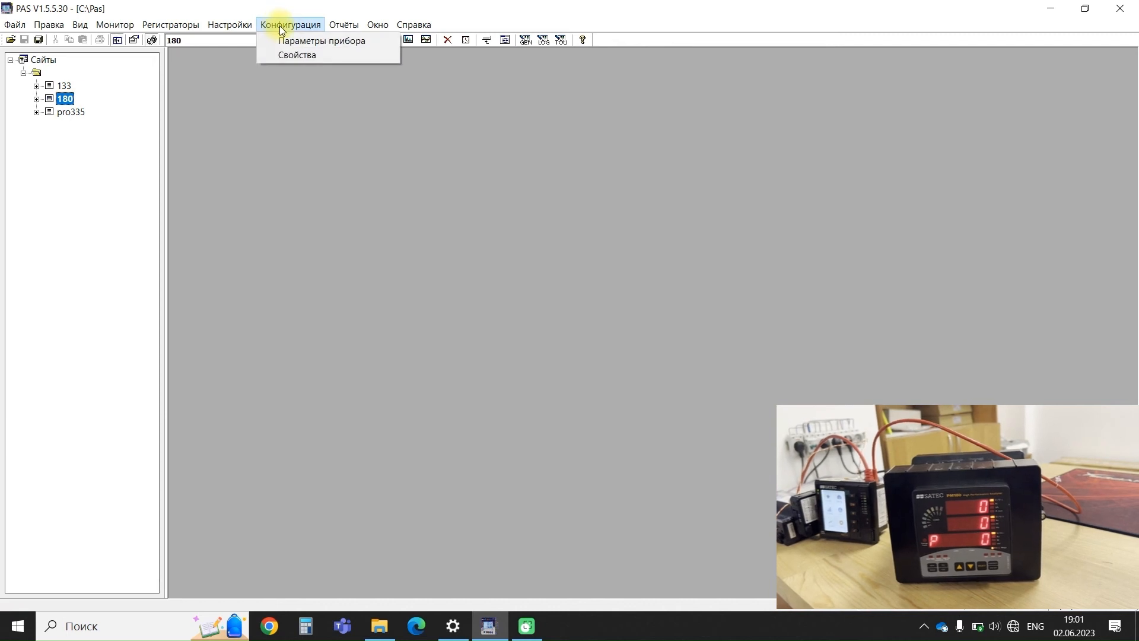
left_click(321, 40)
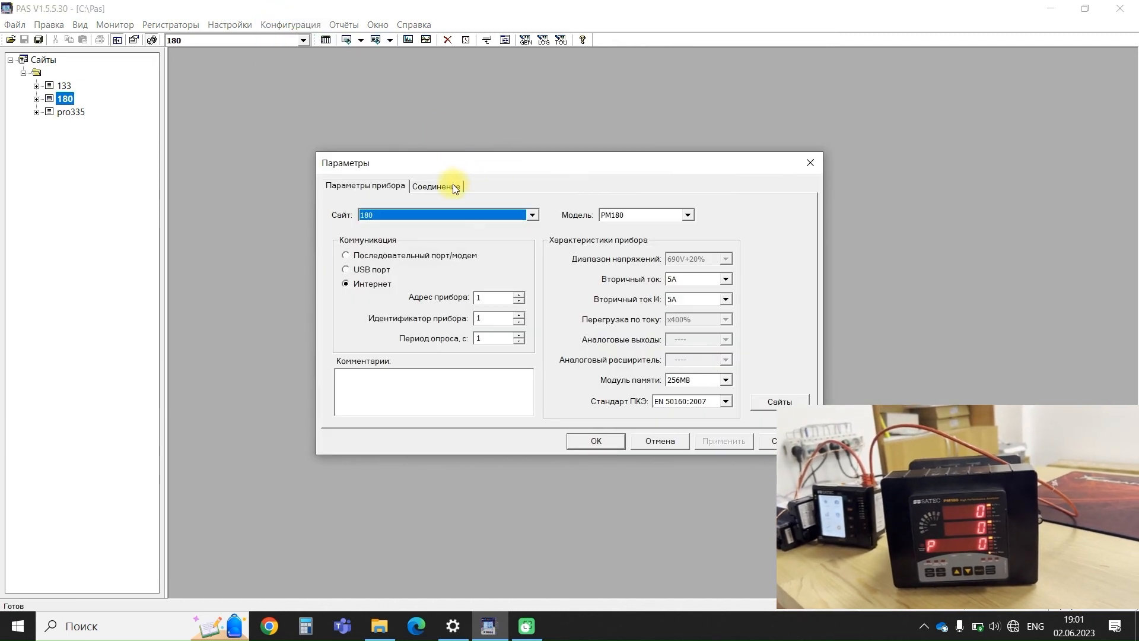
left_click(436, 185)
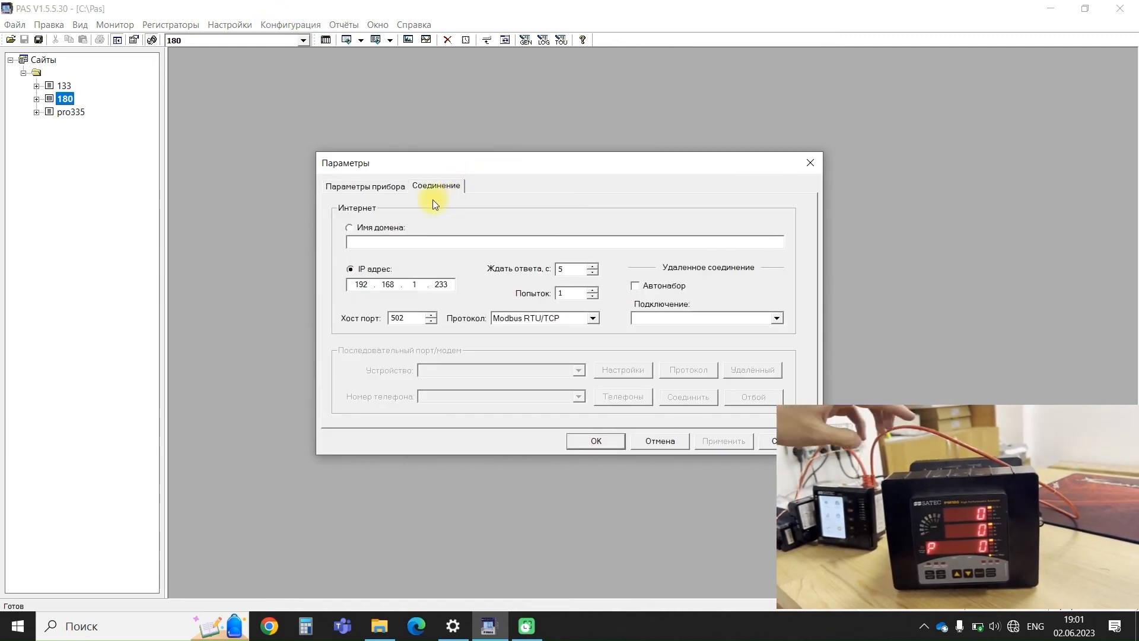
left_click(366, 186)
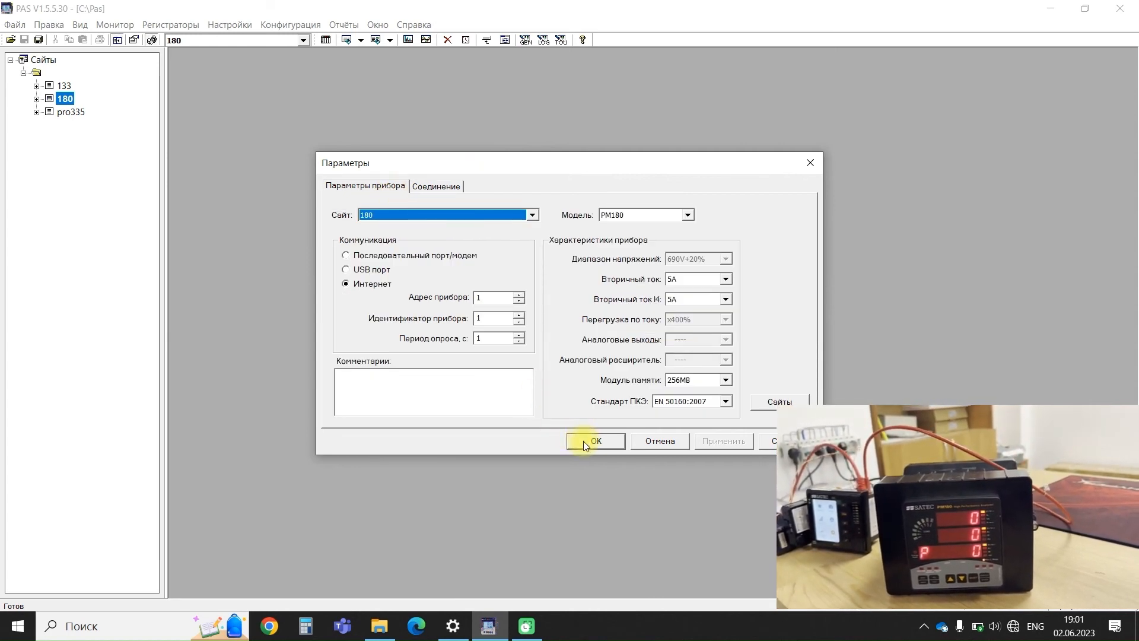
left_click(594, 441)
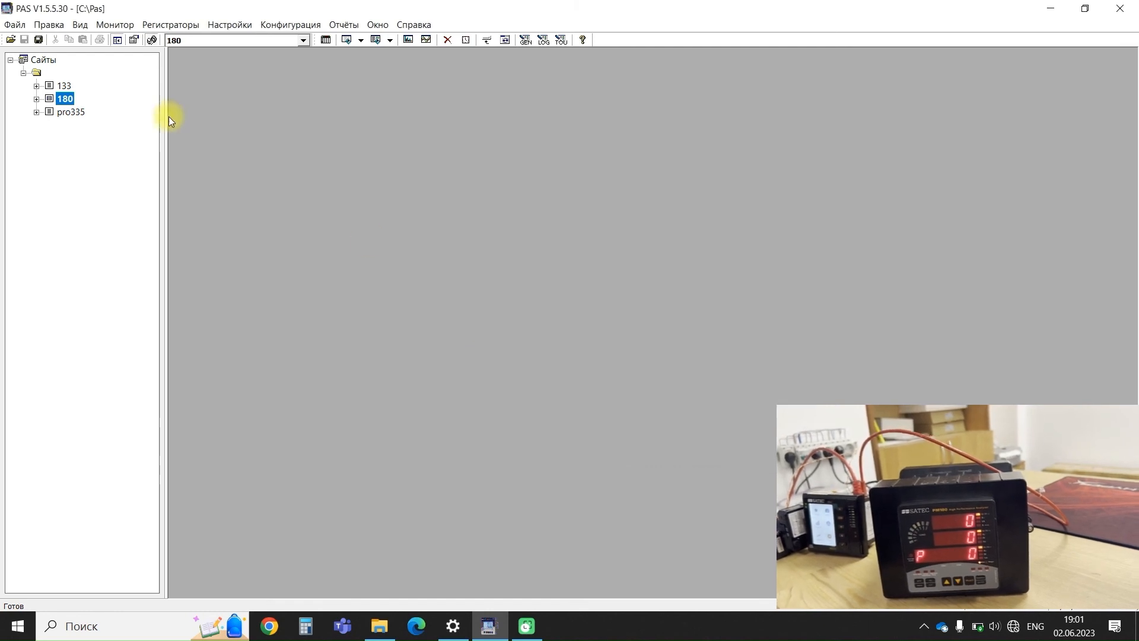
Step: Check site 133's EM133 device parameters, then its clock showing 22:45:38 on 05/15/23
left_click(64, 85)
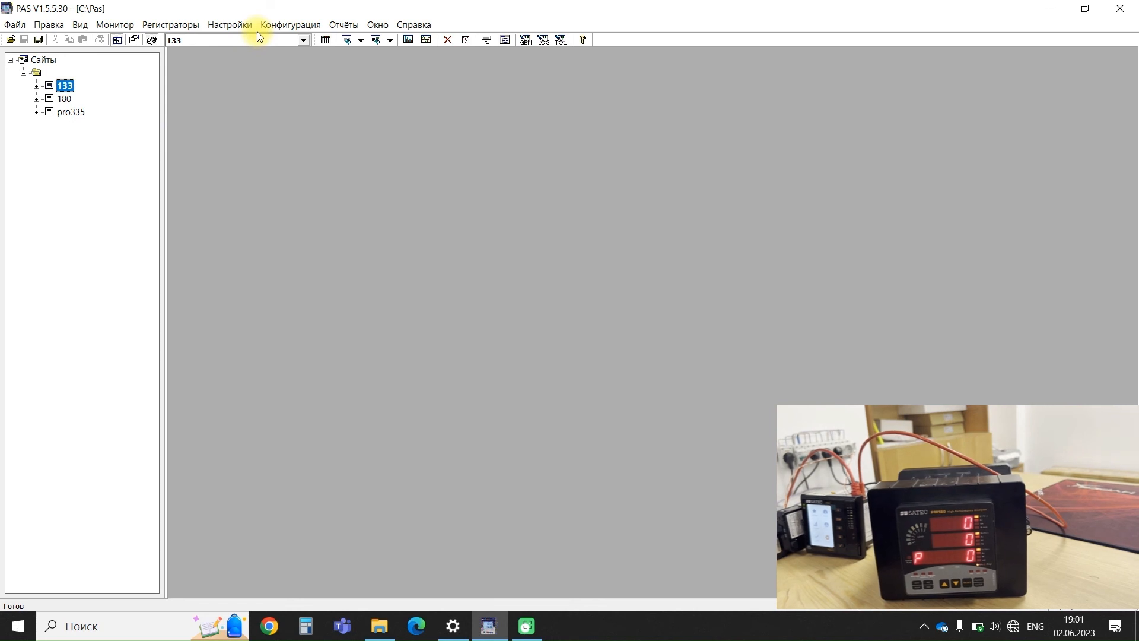
left_click(289, 23)
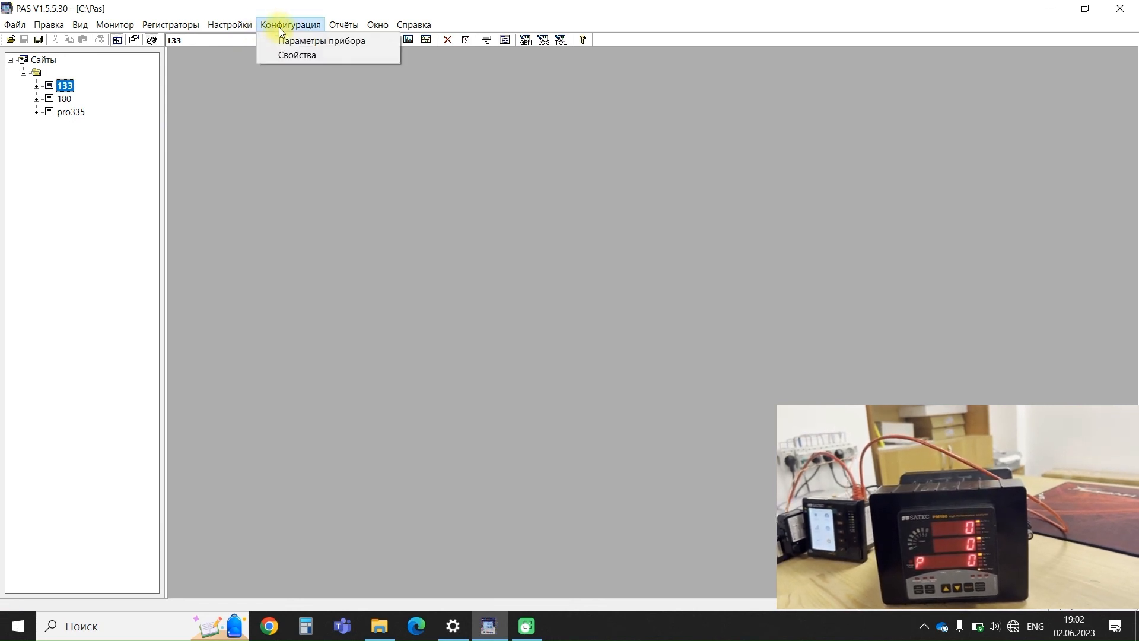
left_click(321, 40)
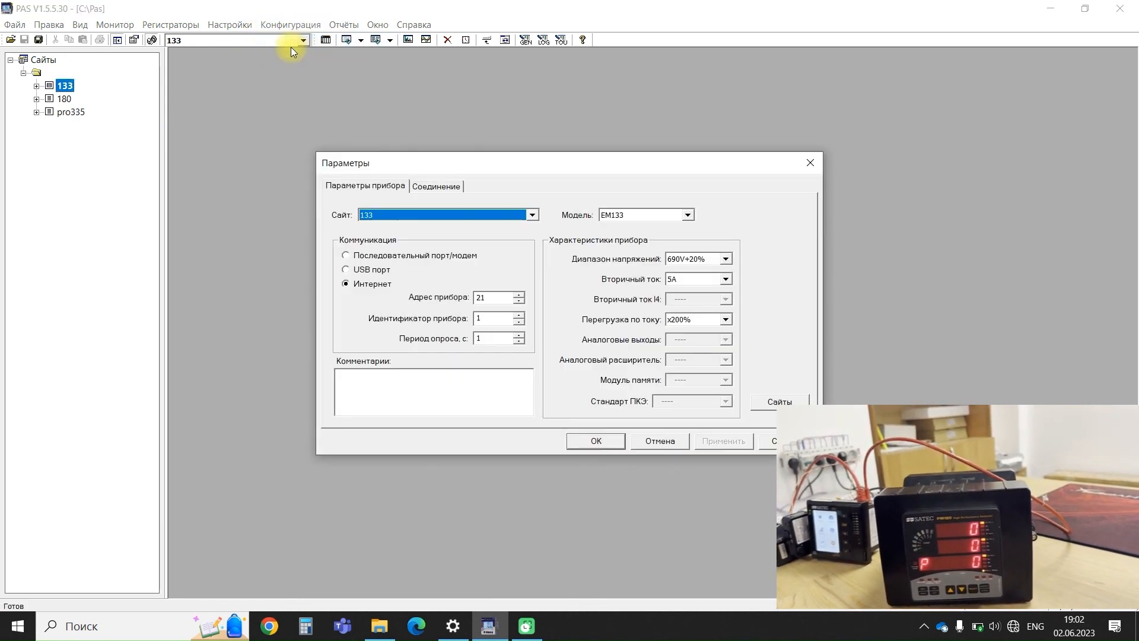
mouse_move(434, 188)
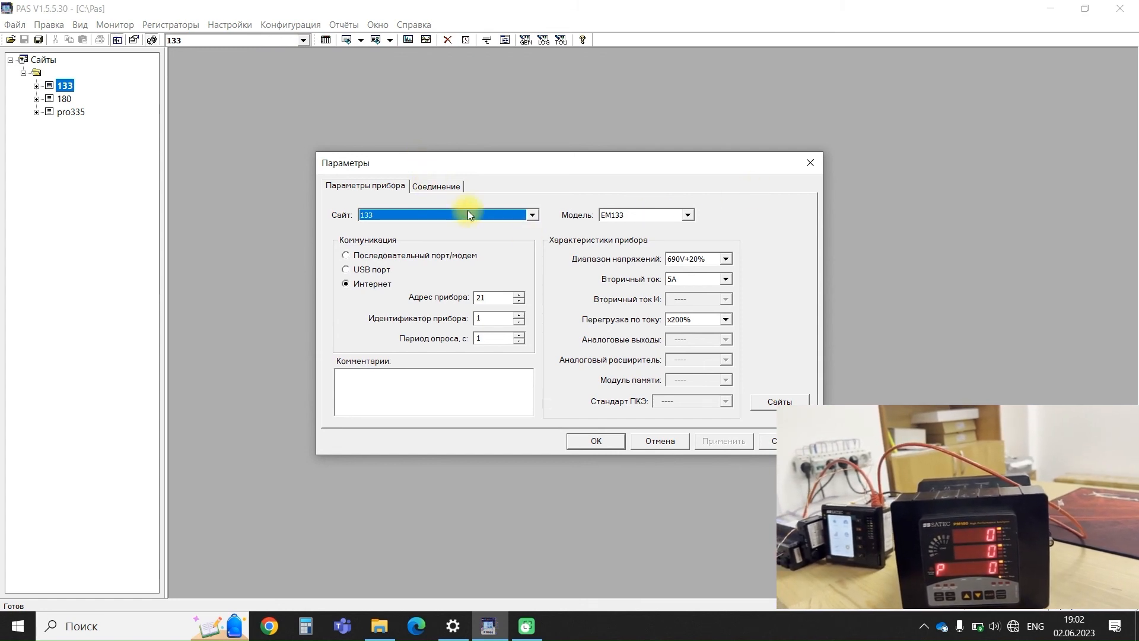
left_click(434, 185)
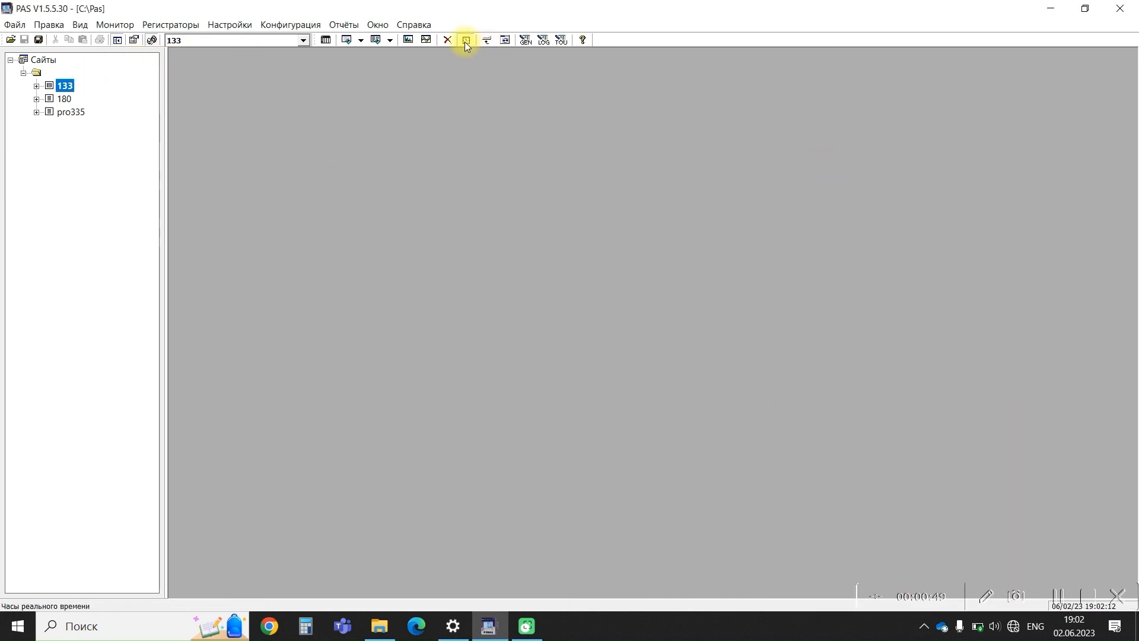
left_click(466, 40)
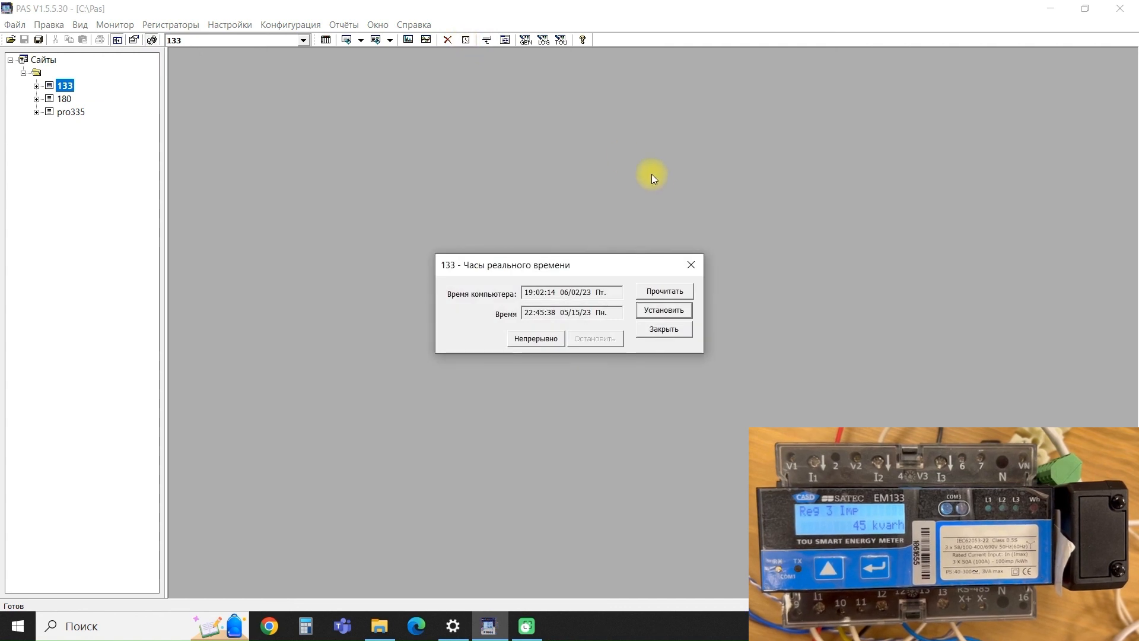
left_click(662, 329)
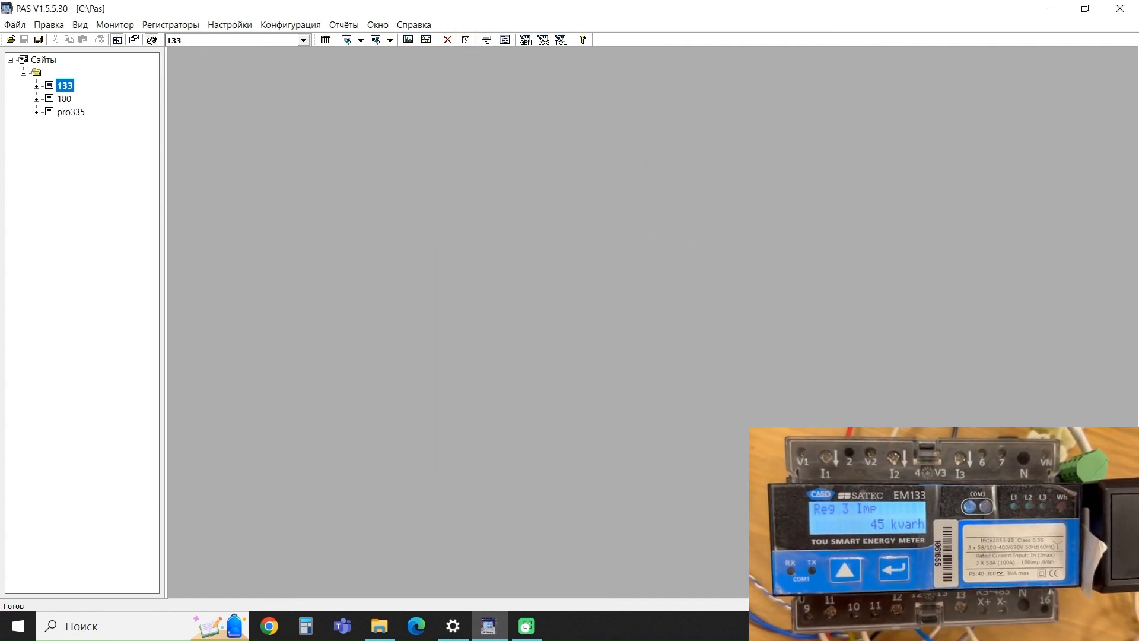